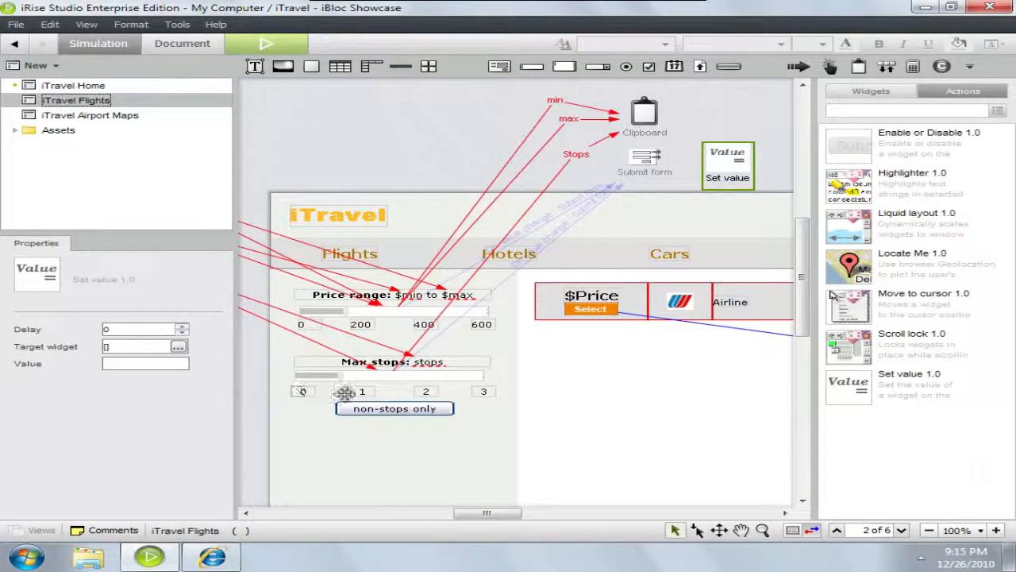
Wire the non-stops only button's On click to a Set value action and begin choosing its target
left_click(394, 407)
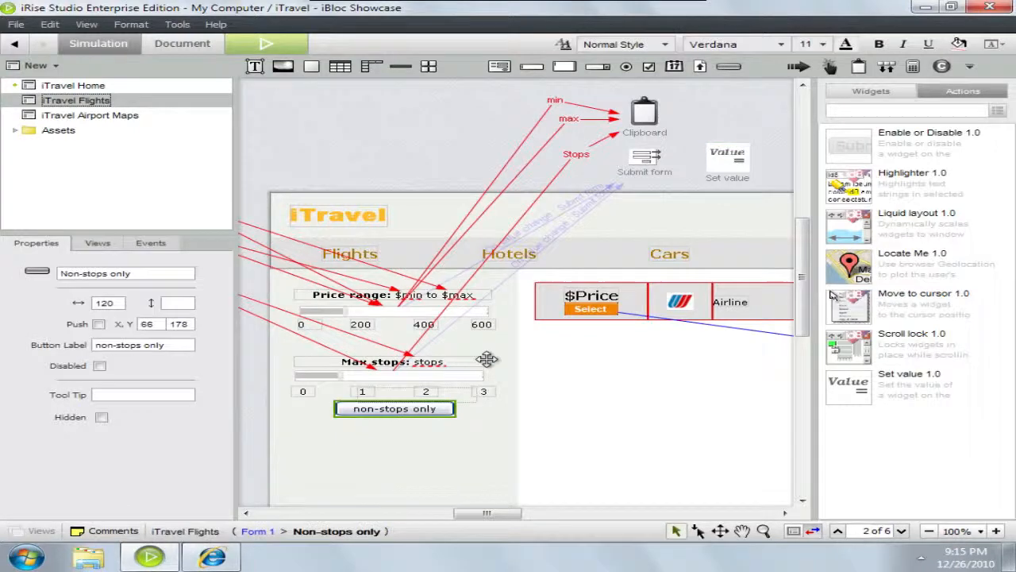
left_click(728, 164)
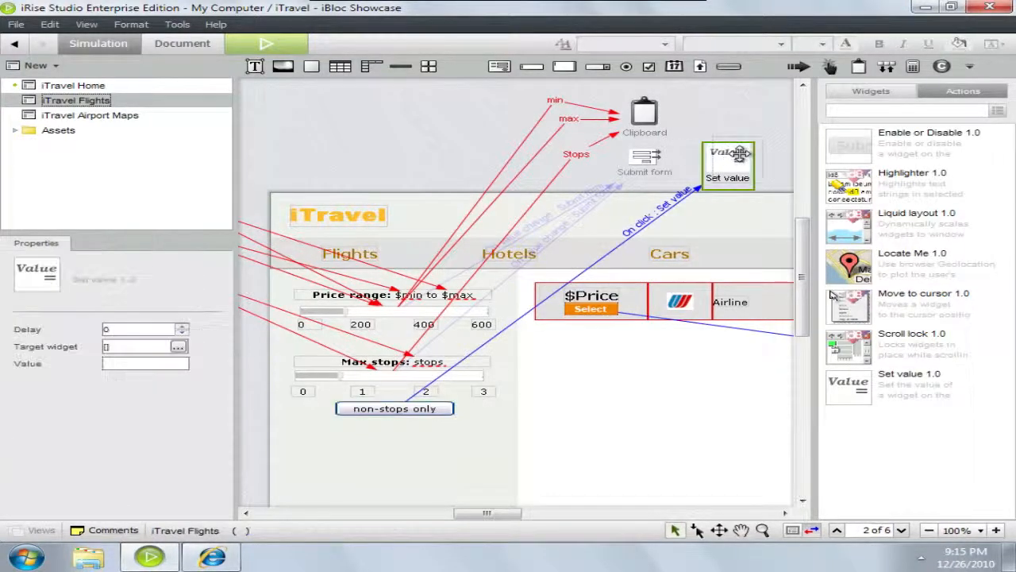
left_click(177, 347)
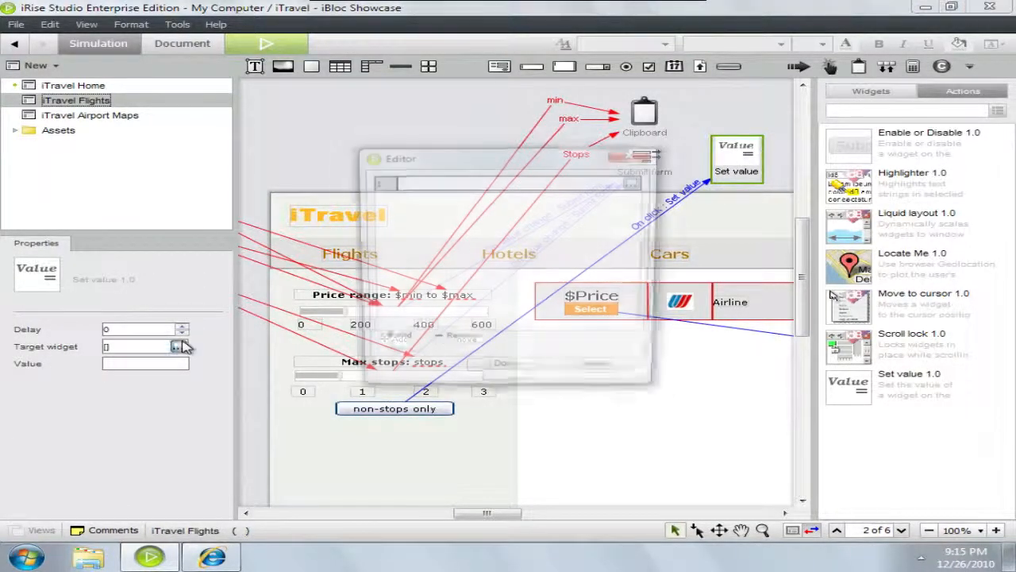
Target Slider (horizontal) 12 in Form 1 with the Set value action
left_click(177, 347)
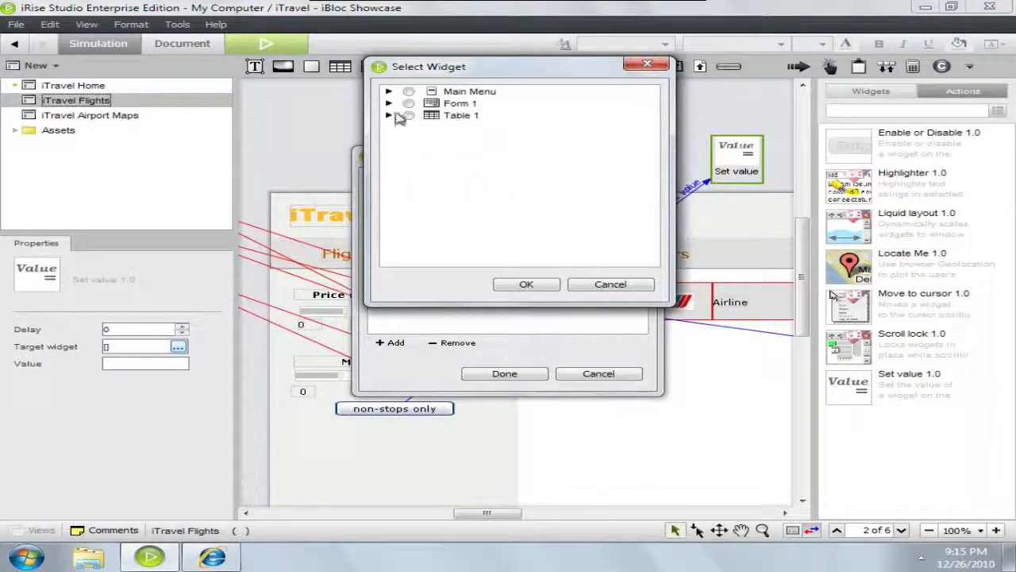
left_click(388, 103)
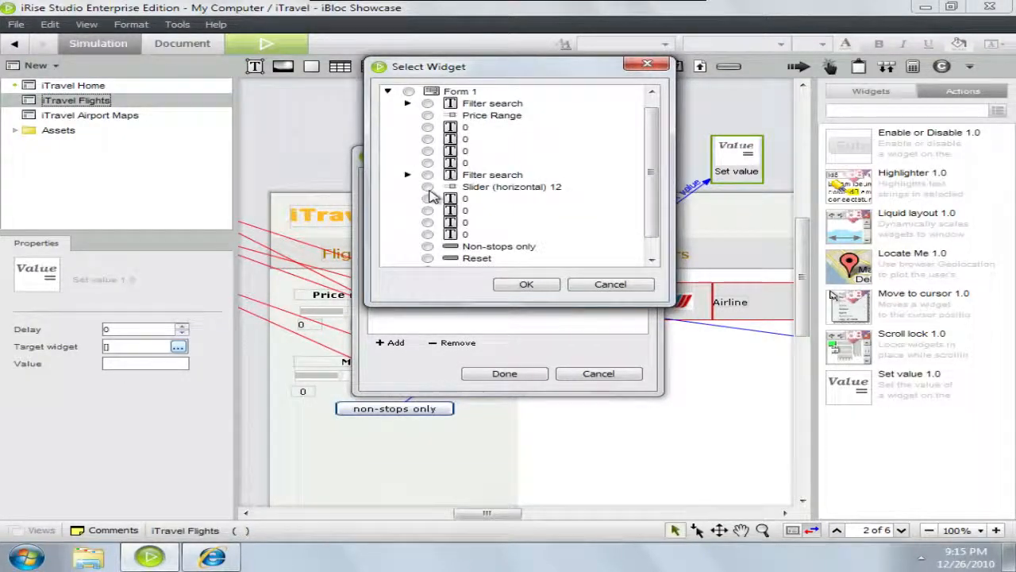
left_click(526, 285)
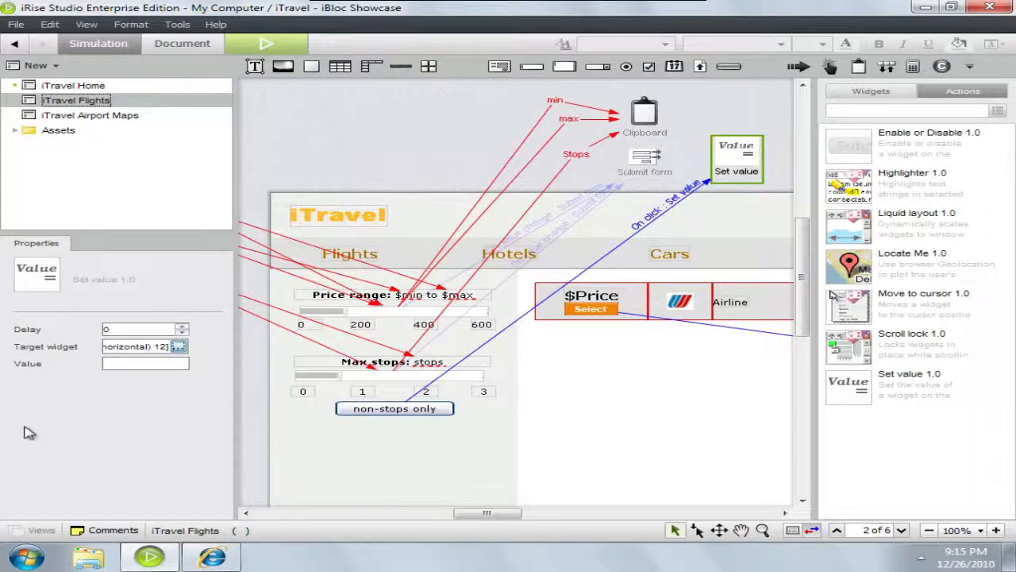
left_click(146, 363)
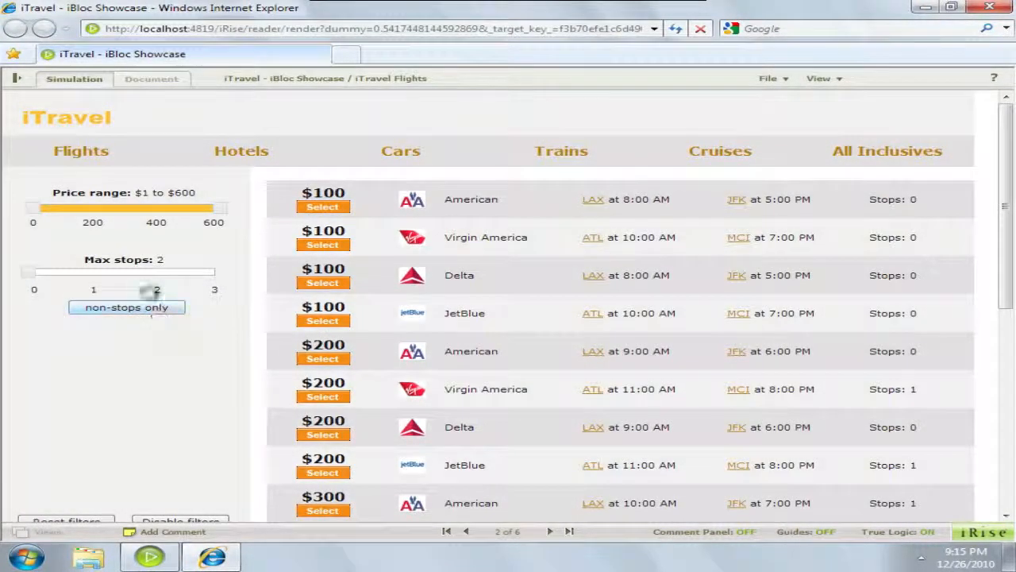
Drag the Max stops slider to 0 in the simulation to show only non-stop flights
left_click_drag(153, 272, 28, 272)
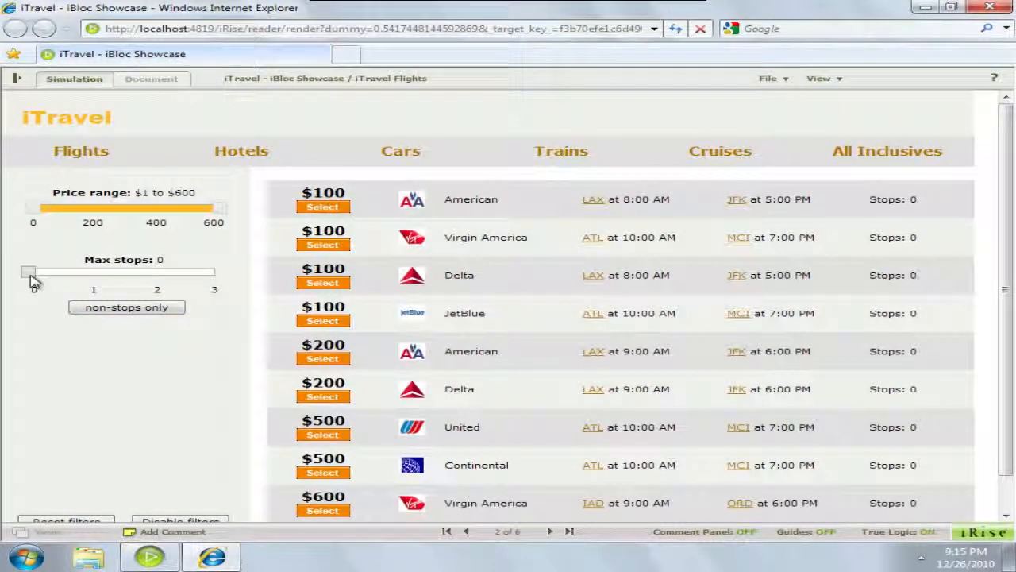